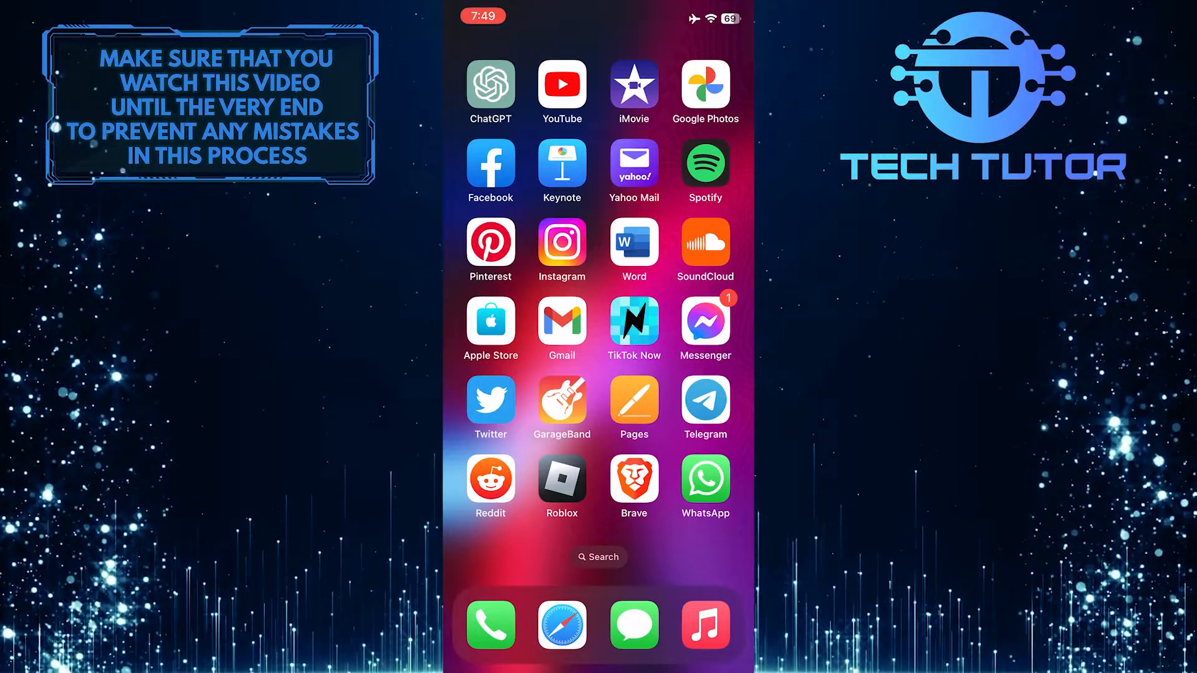
Step: Launch Google Photos from the iPhone Home Screen
left_click(703, 86)
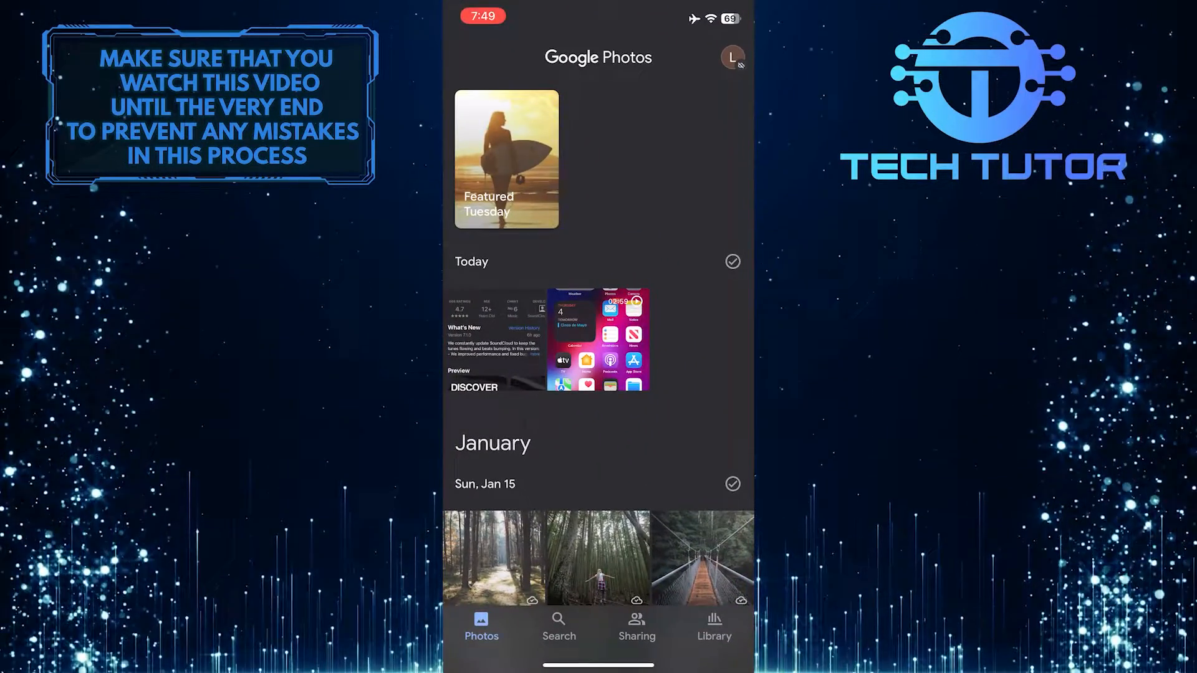
Step: Scroll the timeline back to the July and June 2022 photos
scroll("down", 3)
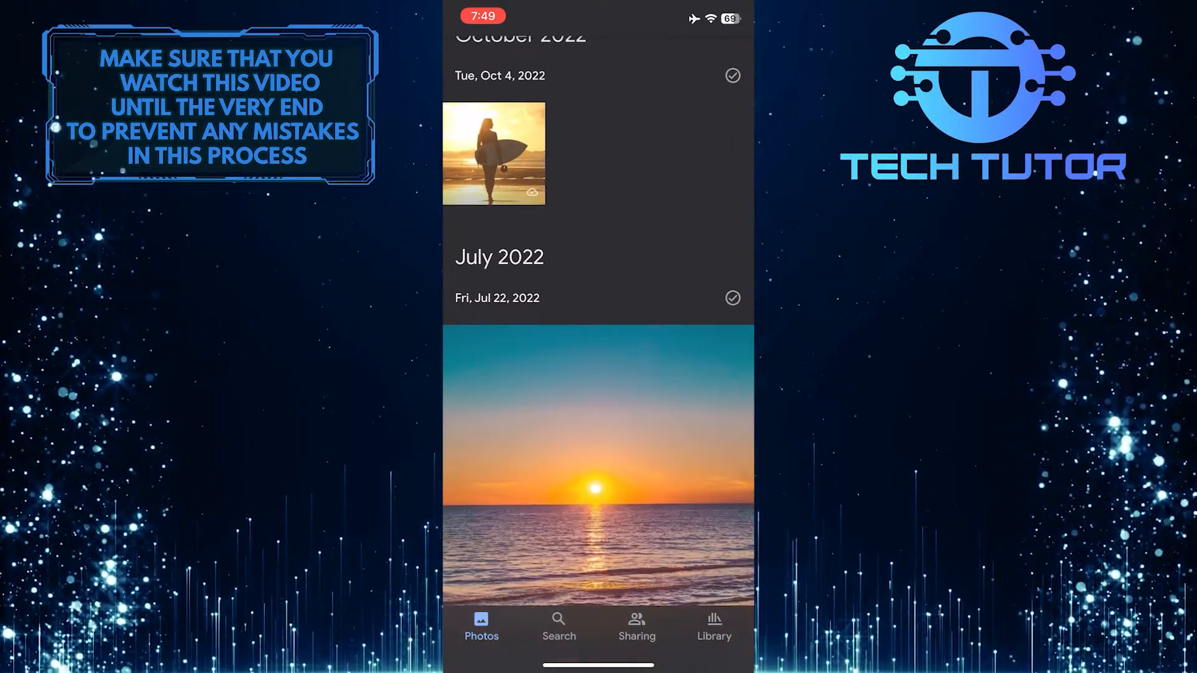
scroll("down", 3)
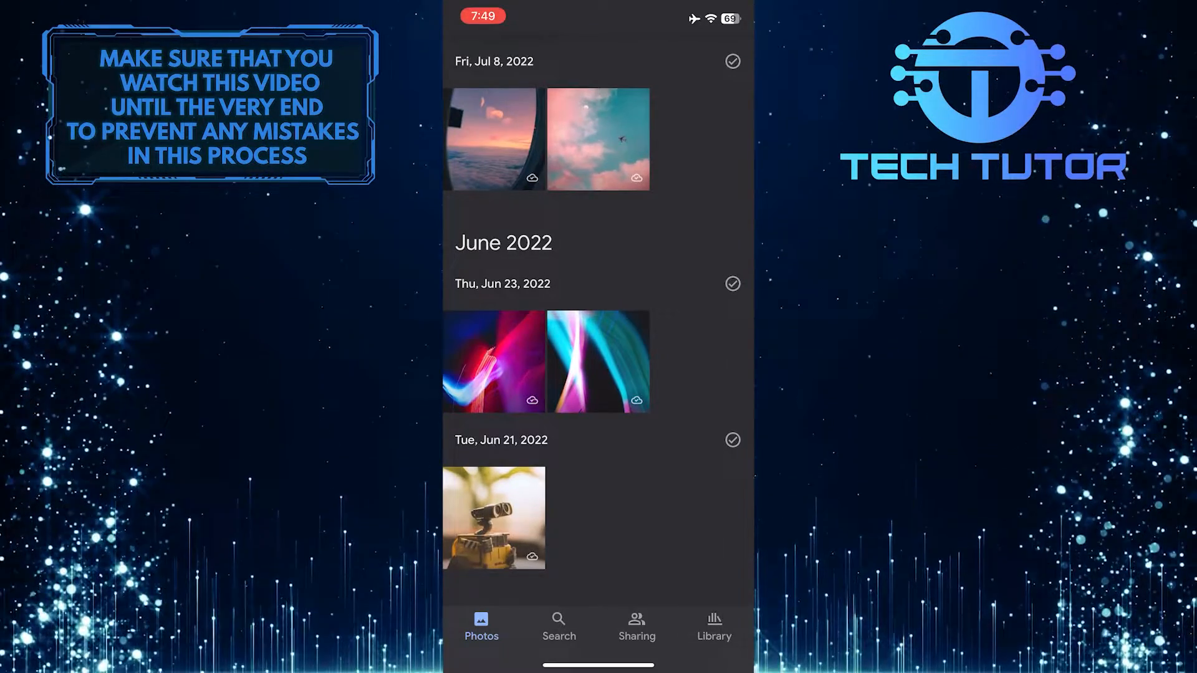
Step: Select the pink clouds and airplane window Jul 8 photos, then the Jun 23 photos
left_click(597, 139)
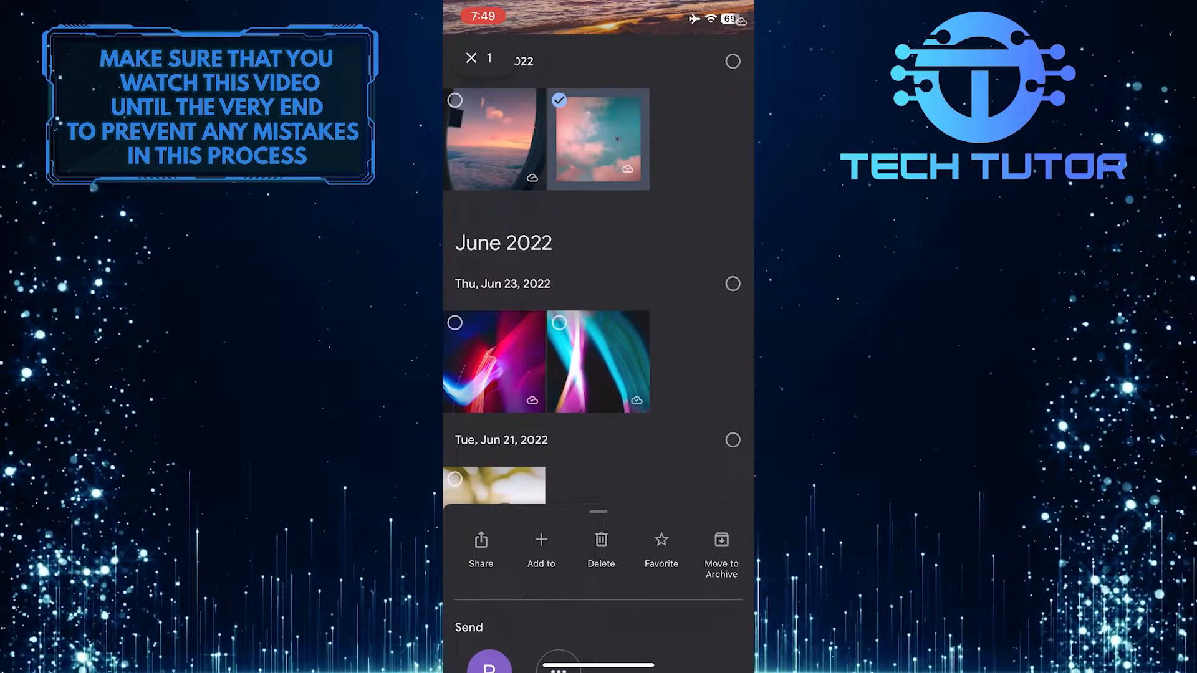
left_click(494, 139)
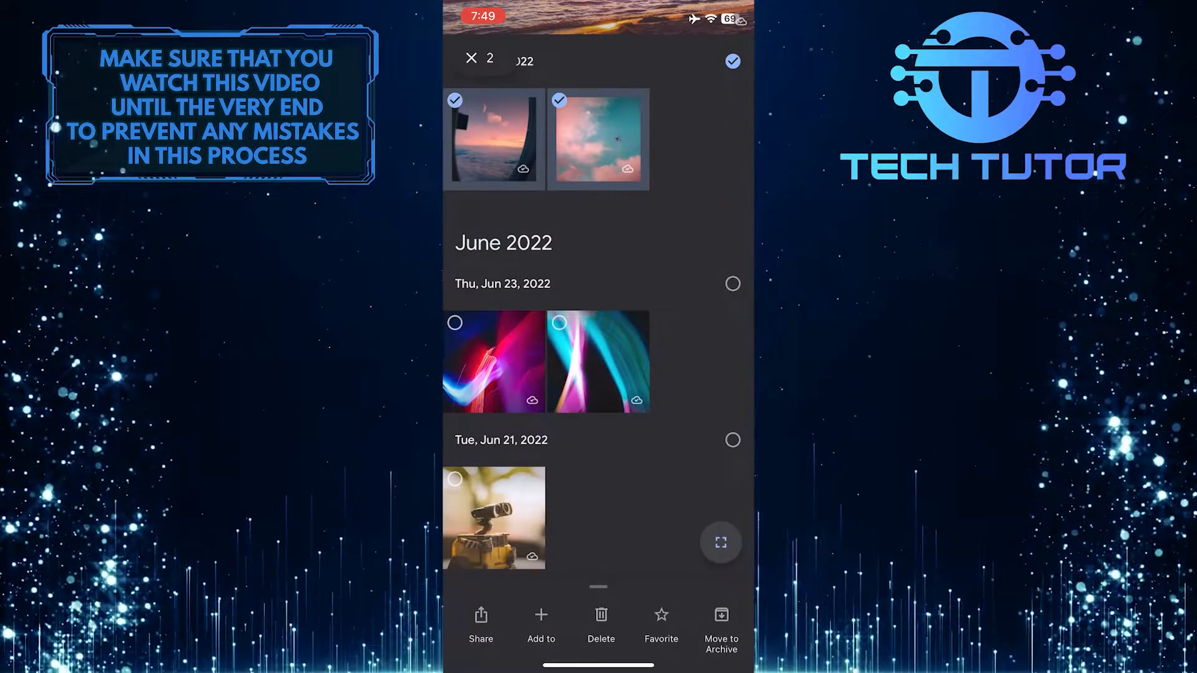
left_click(732, 283)
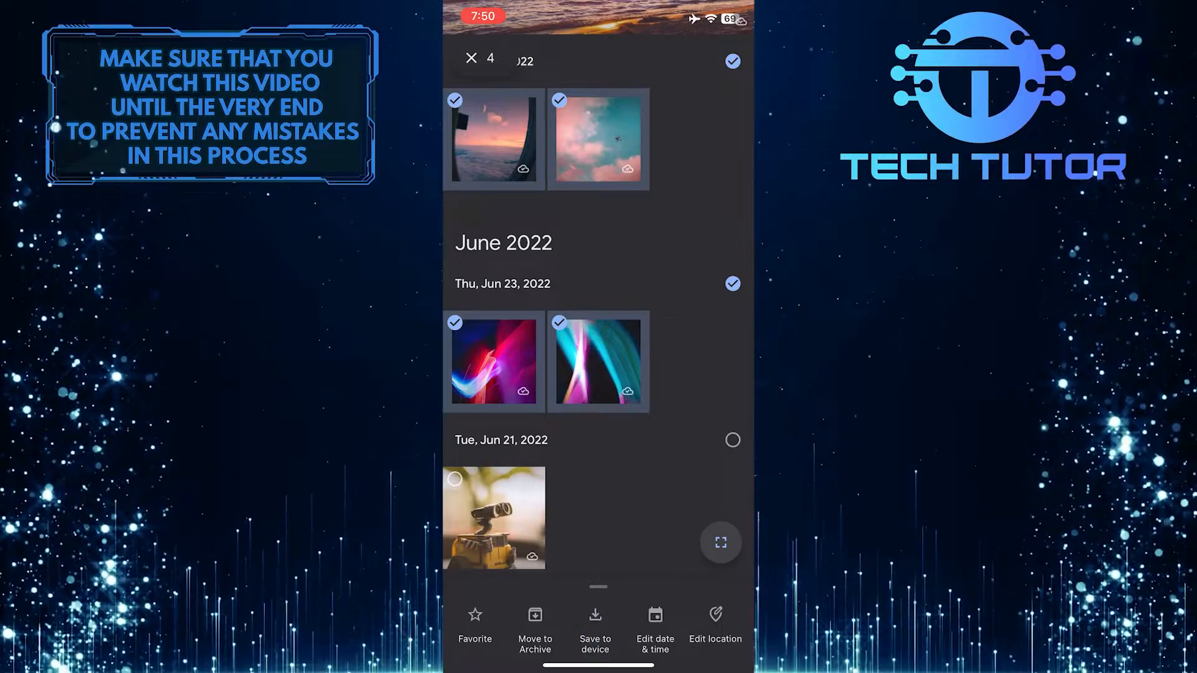
Step: Save the four selected photos to the iPhone with Save to device
left_click(595, 626)
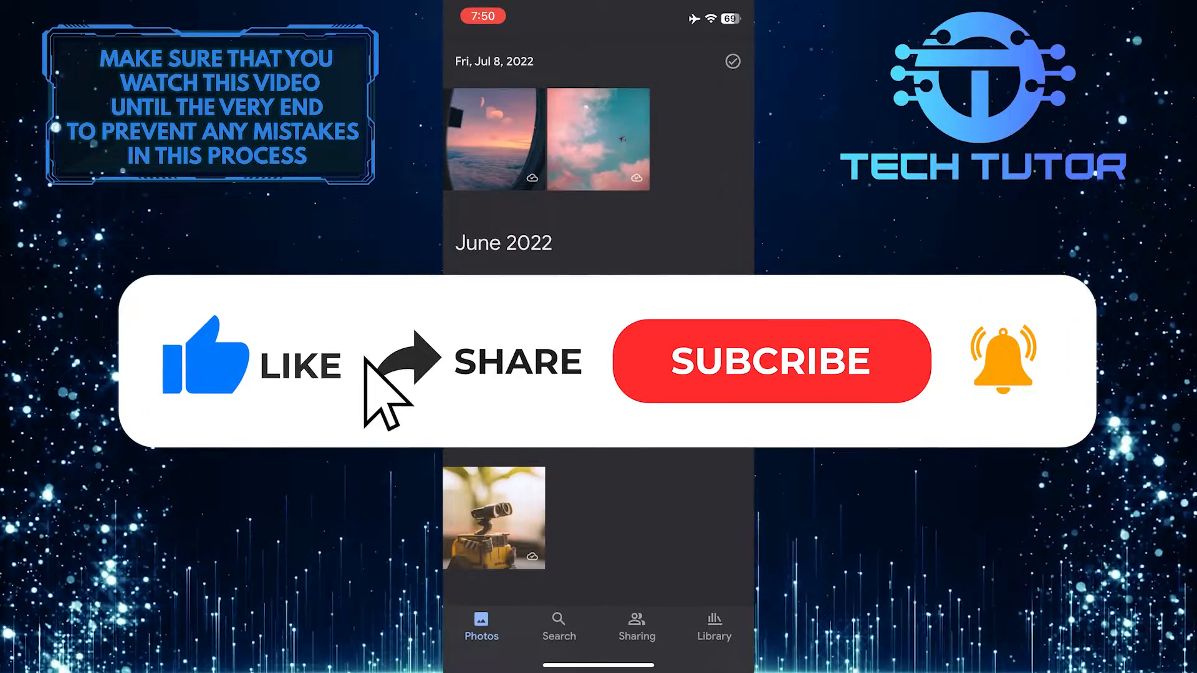
Step: Dismiss the selection after saving to return to the regular photo timeline
left_click(770, 361)
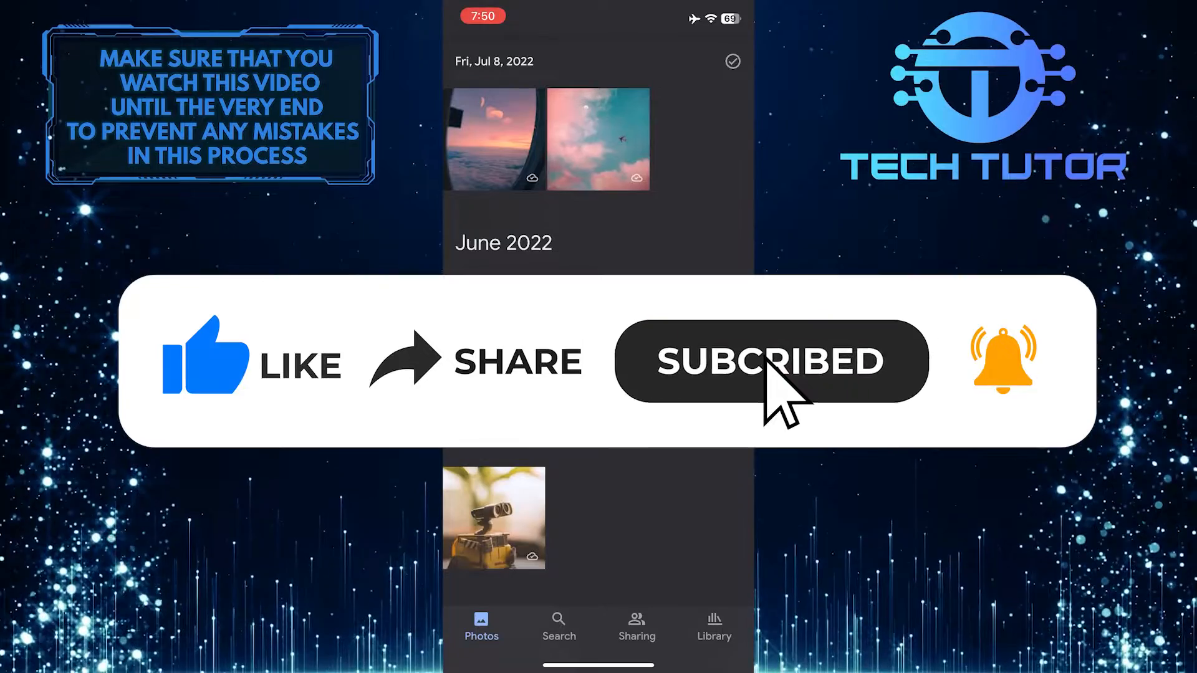